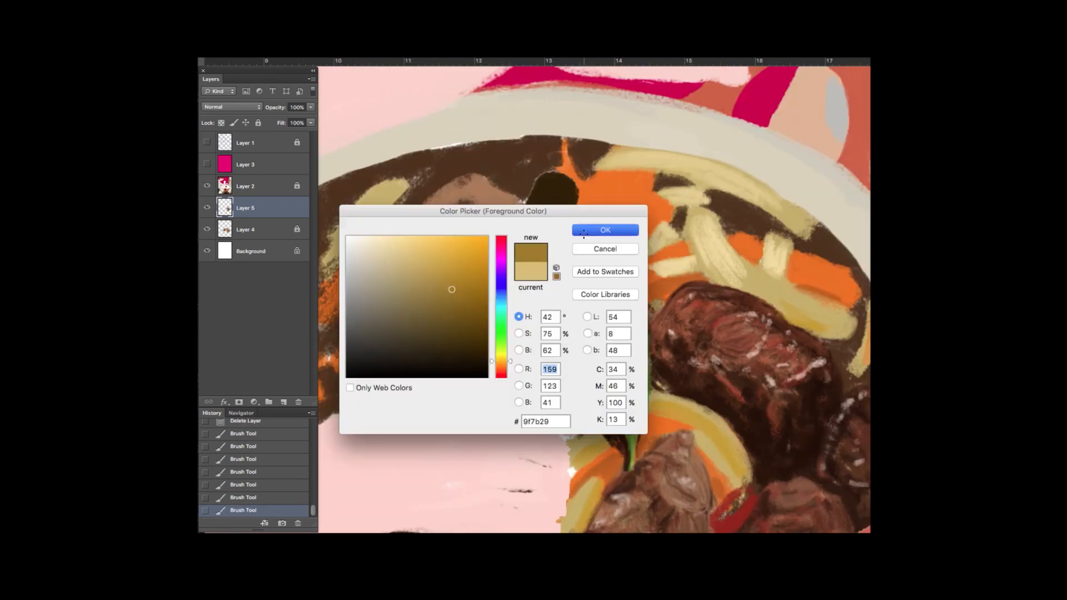
# Step: Confirm golden ochre #9f7b29 as the foreground colour for the stew's vegetables
pyautogui.click(604, 229)
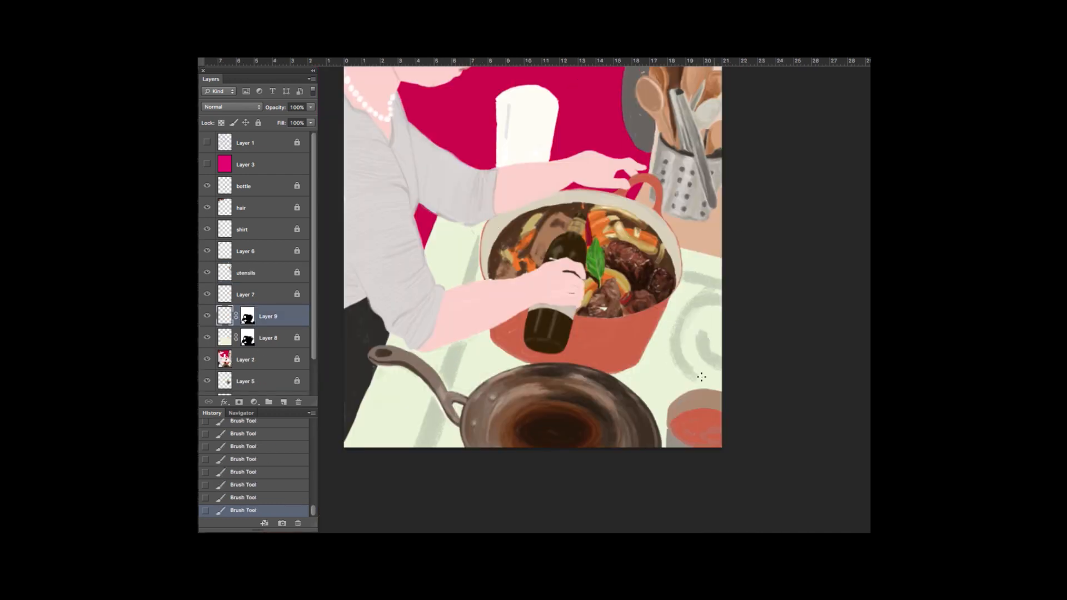
pyautogui.moveTo(463, 322)
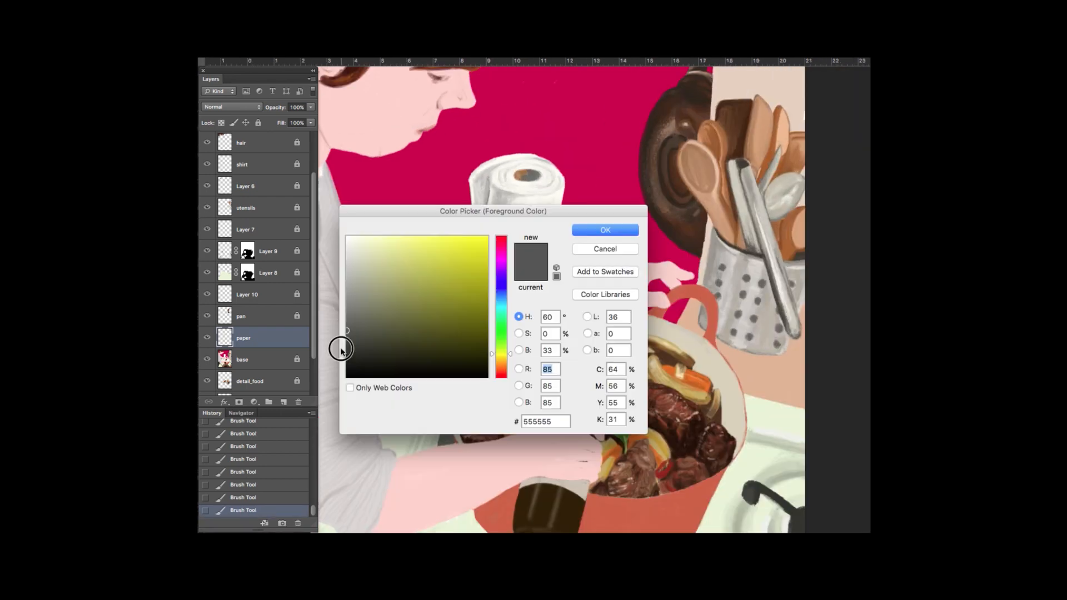
# Step: Confirm dark grey #555555 as the foreground colour for the stove and utensil details
pyautogui.click(605, 229)
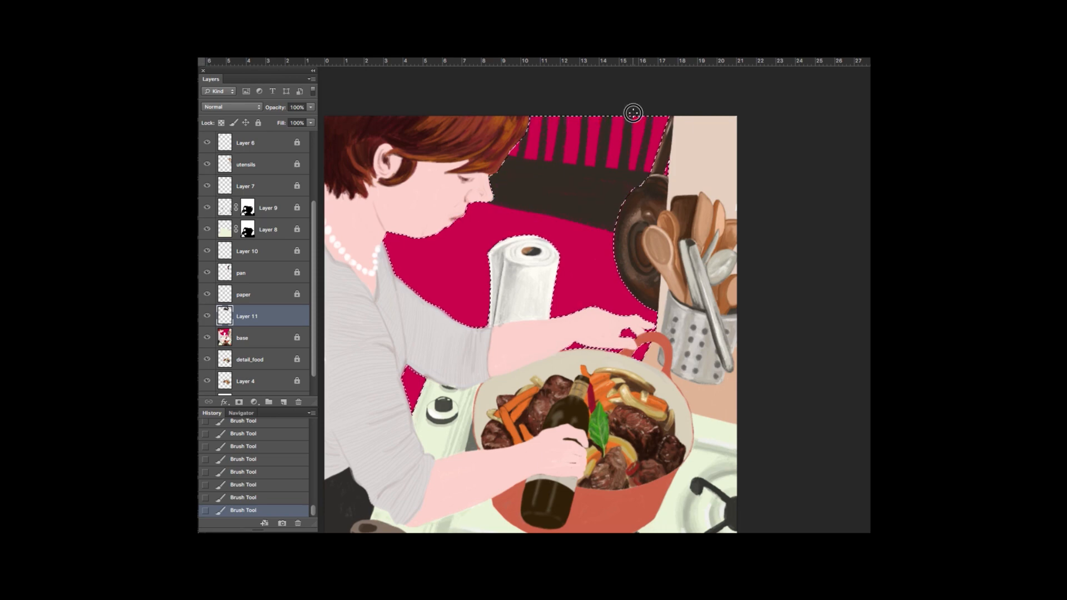